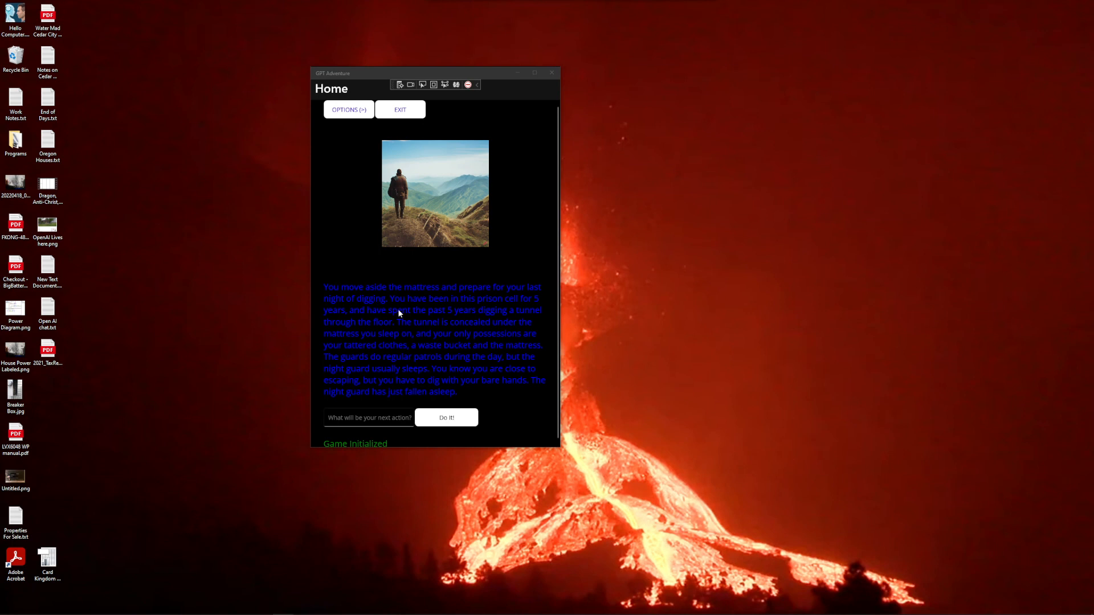
{"action": "mouse_move", "coordinate": [443, 323]}
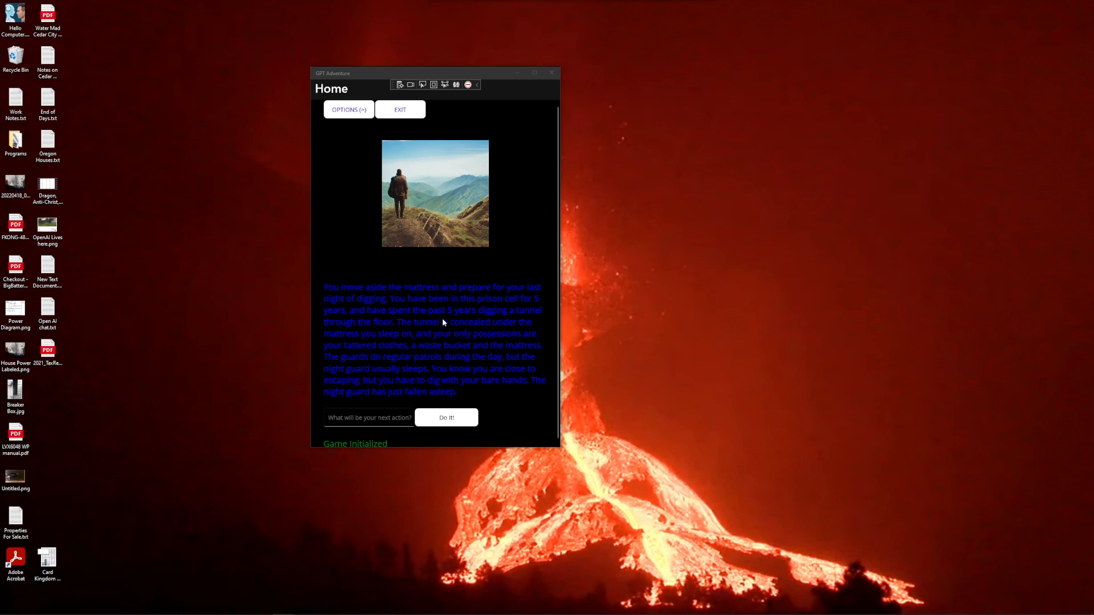
{"action": "mouse_move", "coordinate": [442, 375]}
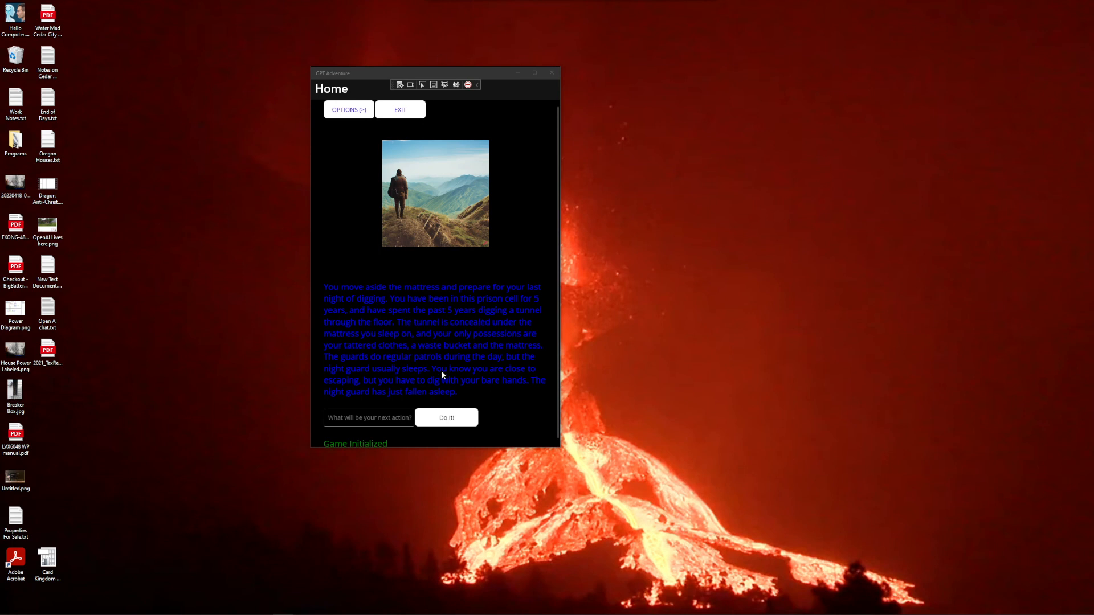
{"action": "mouse_move", "coordinate": [559, 441]}
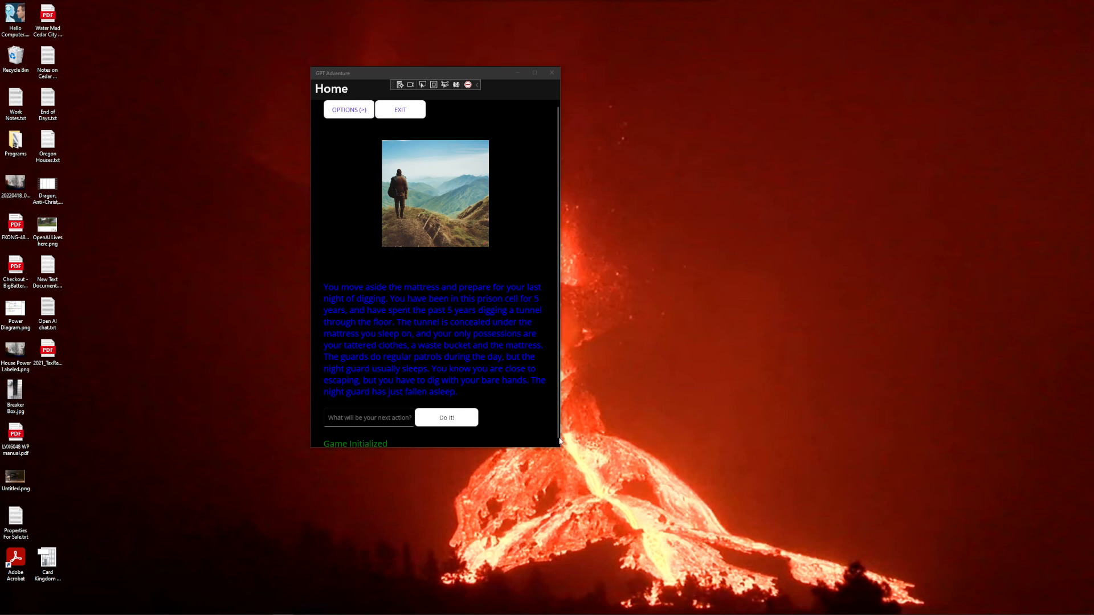
{"action": "mouse_move", "coordinate": [330, 265]}
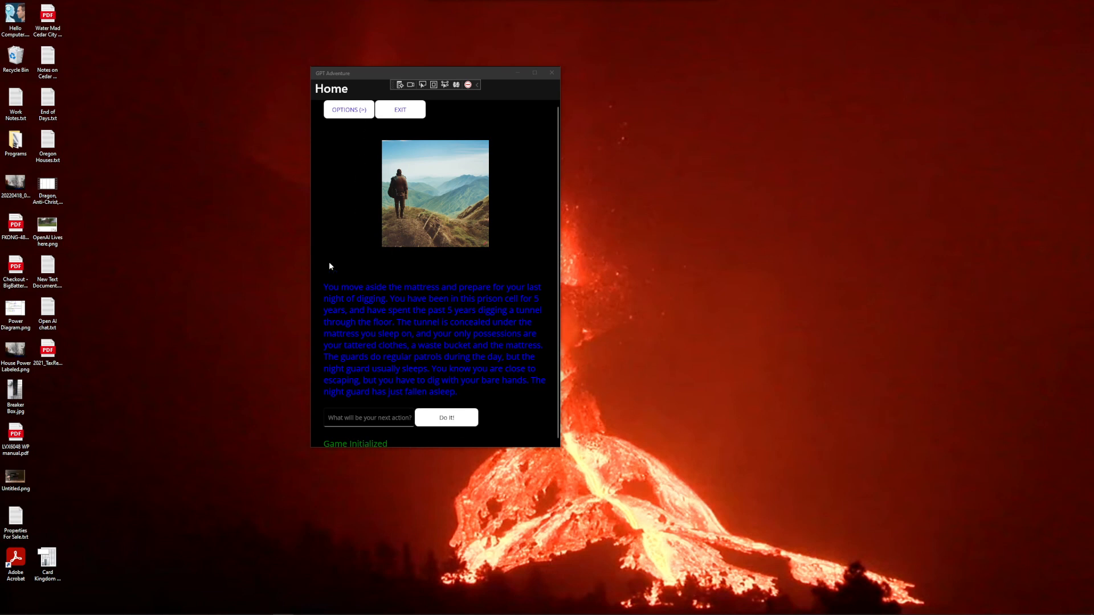
Reveal the extra options and launch GPT Adventure's configuration folder in File Explorer
{"action": "left_click", "coordinate": [349, 109]}
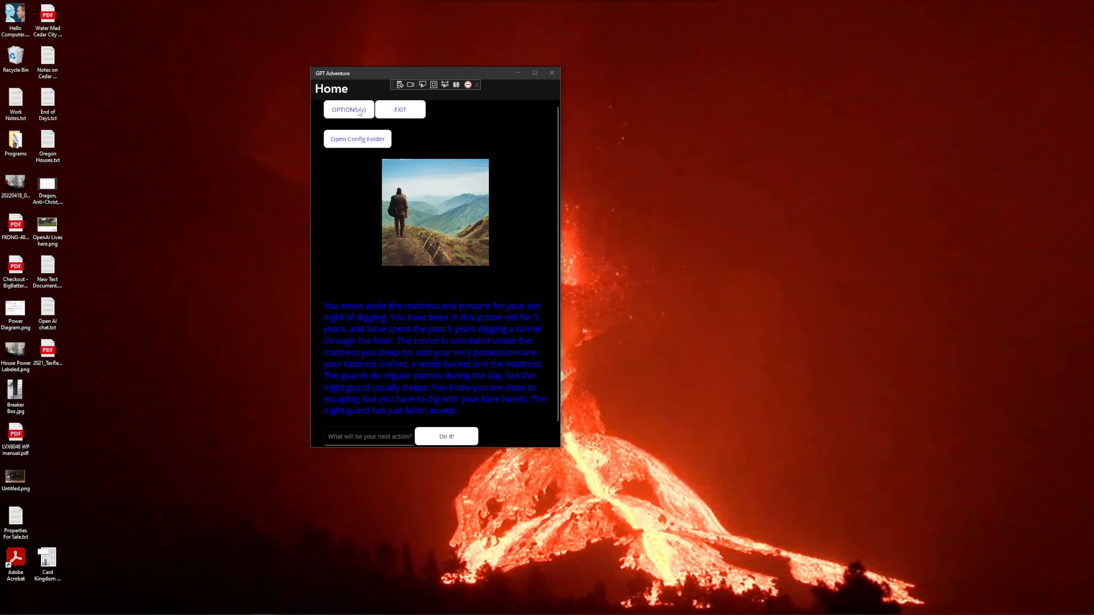
{"action": "left_click", "coordinate": [356, 139]}
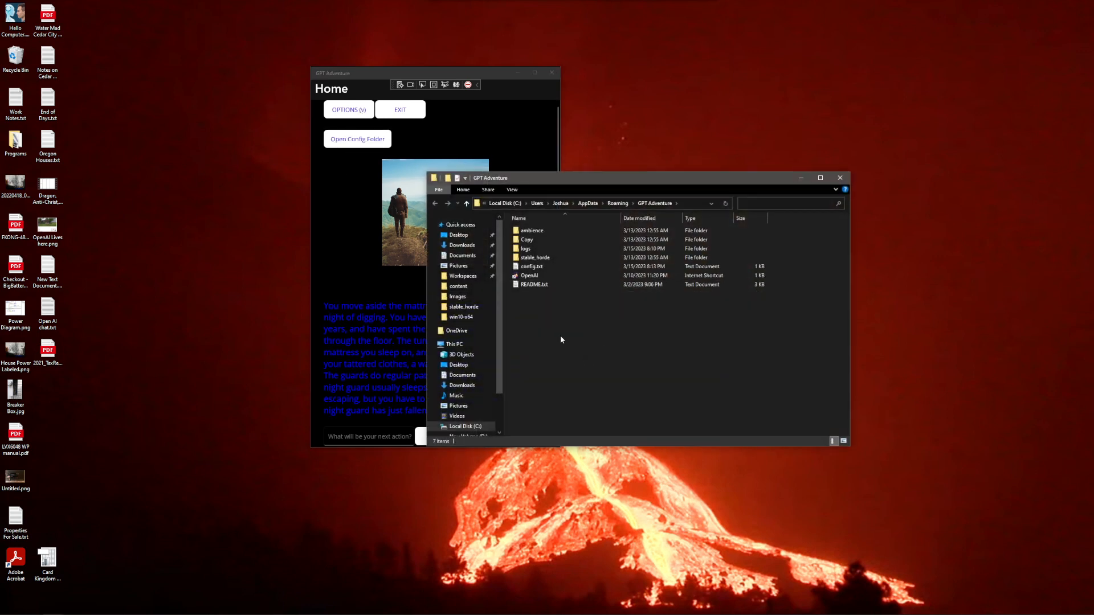
{"action": "mouse_move", "coordinate": [528, 276]}
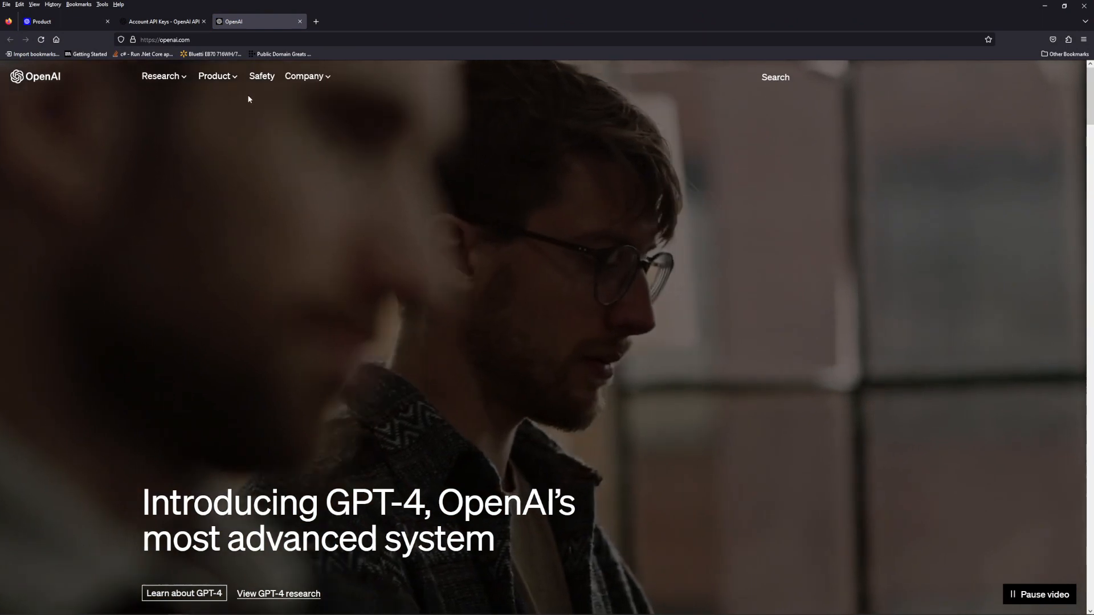
Reach OpenAI's Product page and start onboarding to the API platform via Get started
{"action": "left_click", "coordinate": [214, 77]}
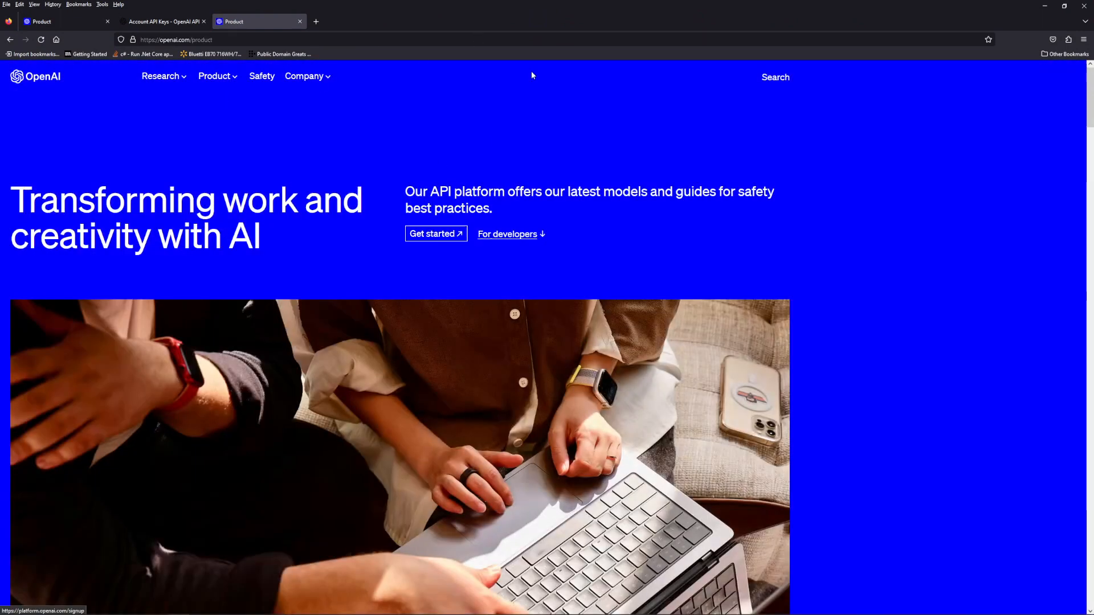
{"action": "left_click", "coordinate": [1045, 7]}
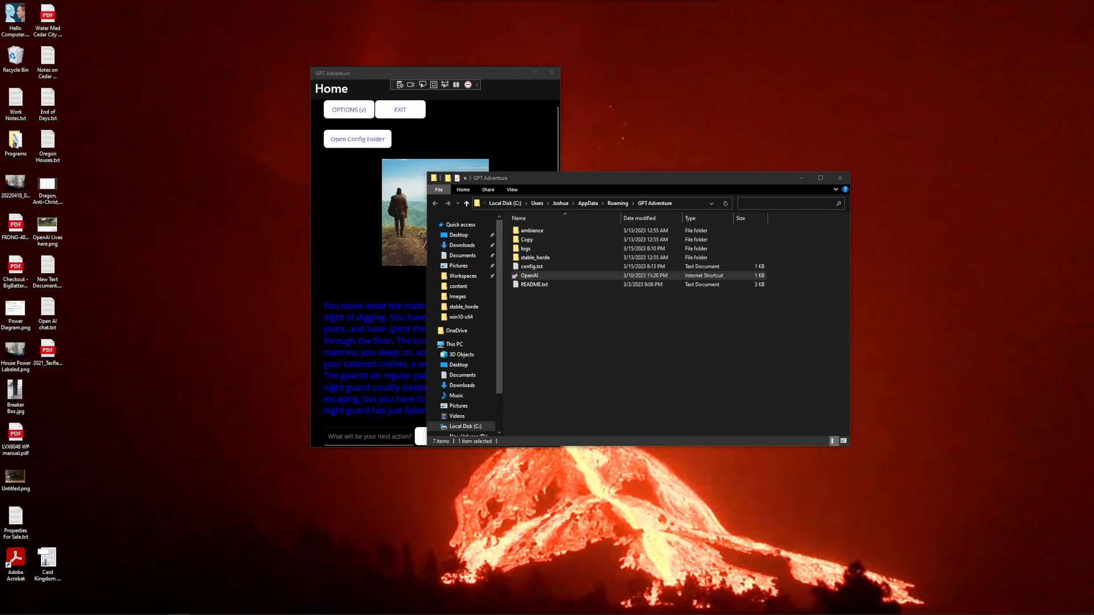
{"action": "mouse_move", "coordinate": [343, 252]}
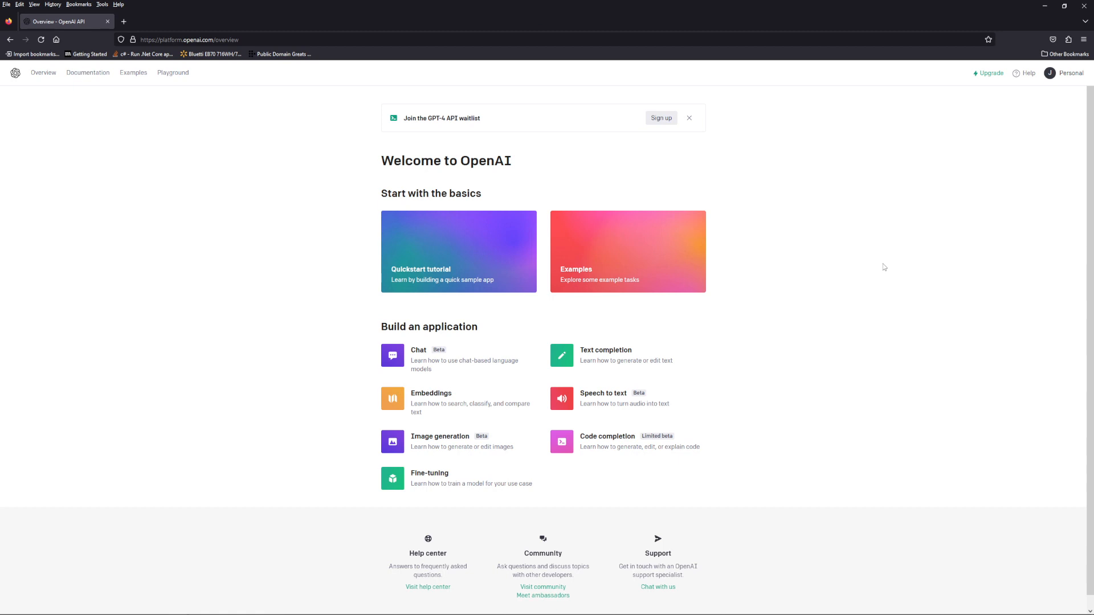
{"action": "mouse_move", "coordinate": [931, 422]}
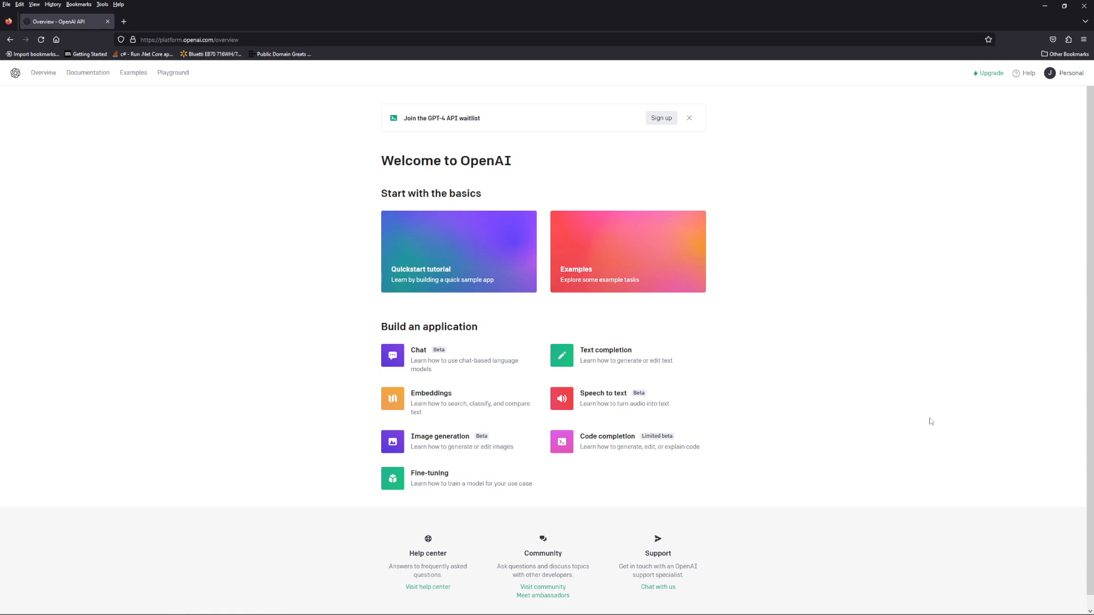
{"action": "mouse_move", "coordinate": [886, 285]}
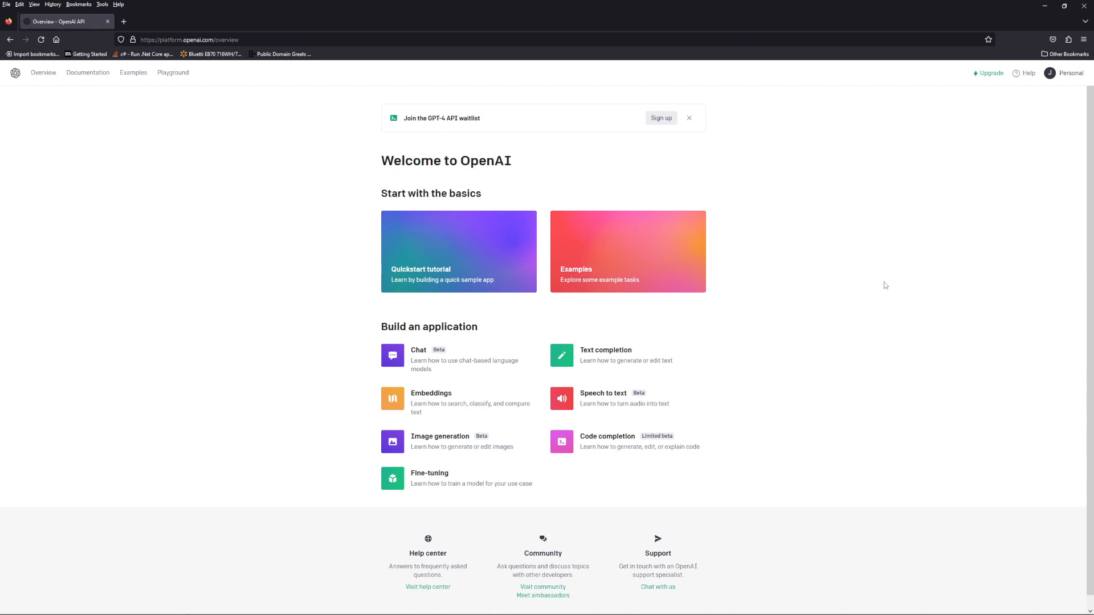
Navigate from the Personal account menu to the API keys list
{"action": "left_click", "coordinate": [1065, 73]}
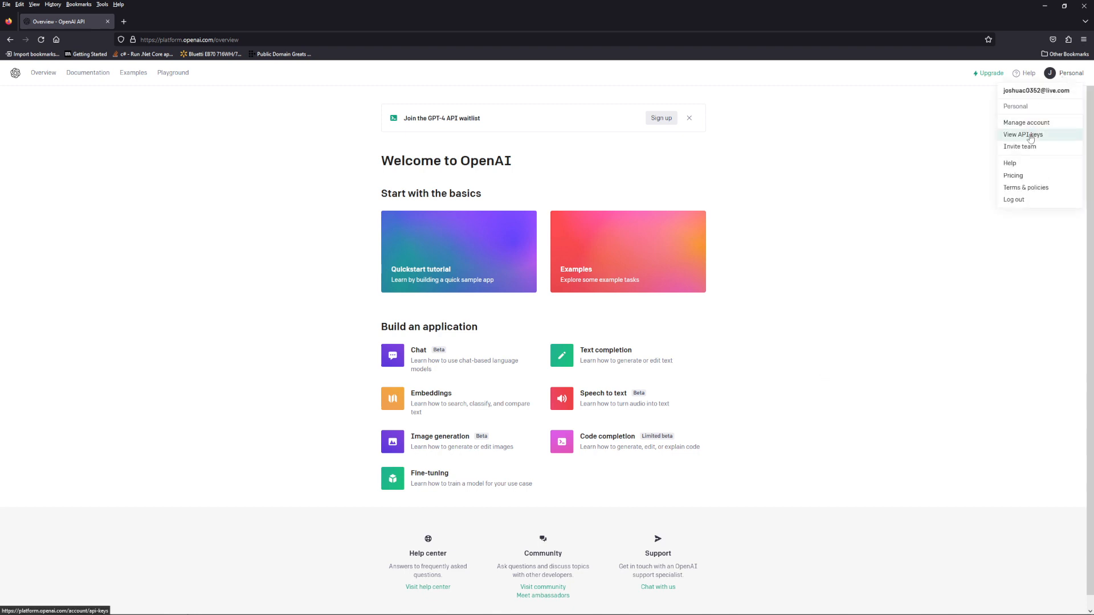
{"action": "left_click", "coordinate": [1024, 135]}
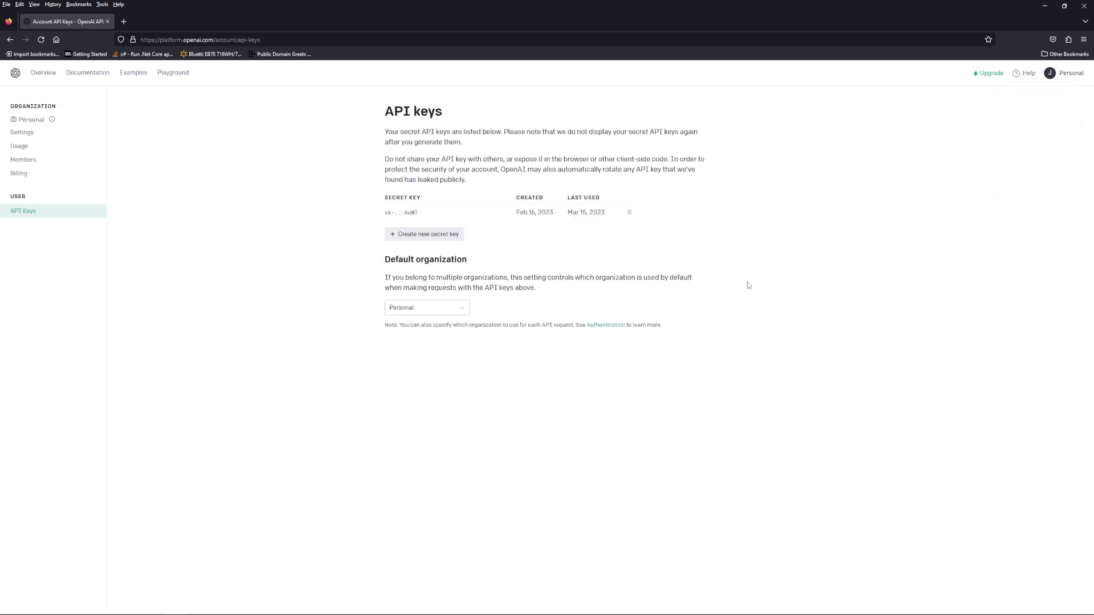
Create a new secret API key and copy it to the clipboard
{"action": "left_click", "coordinate": [424, 234]}
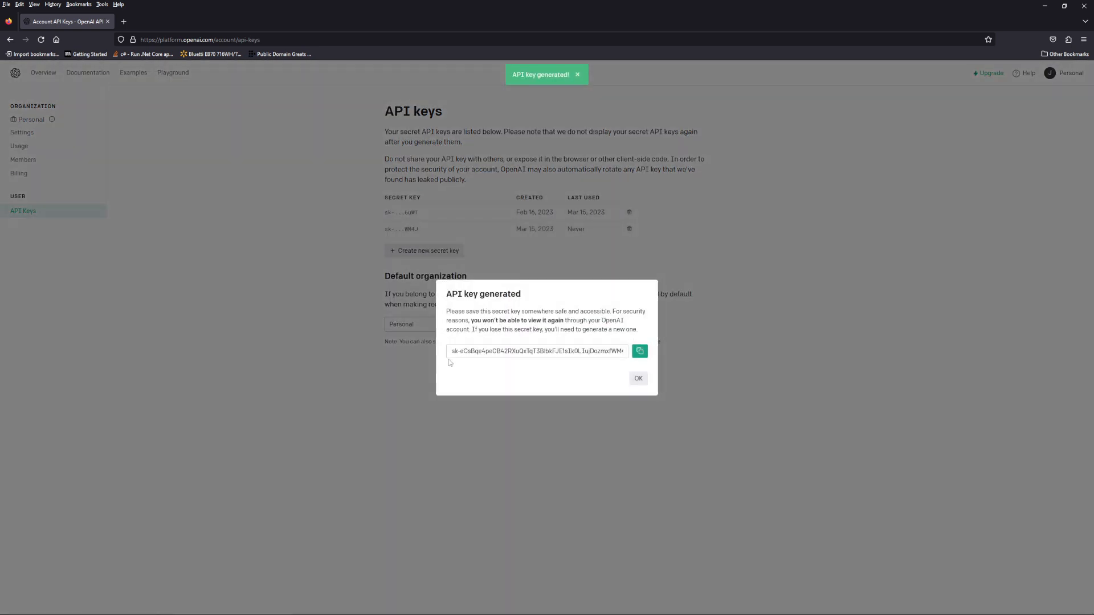
{"action": "left_click", "coordinate": [639, 351]}
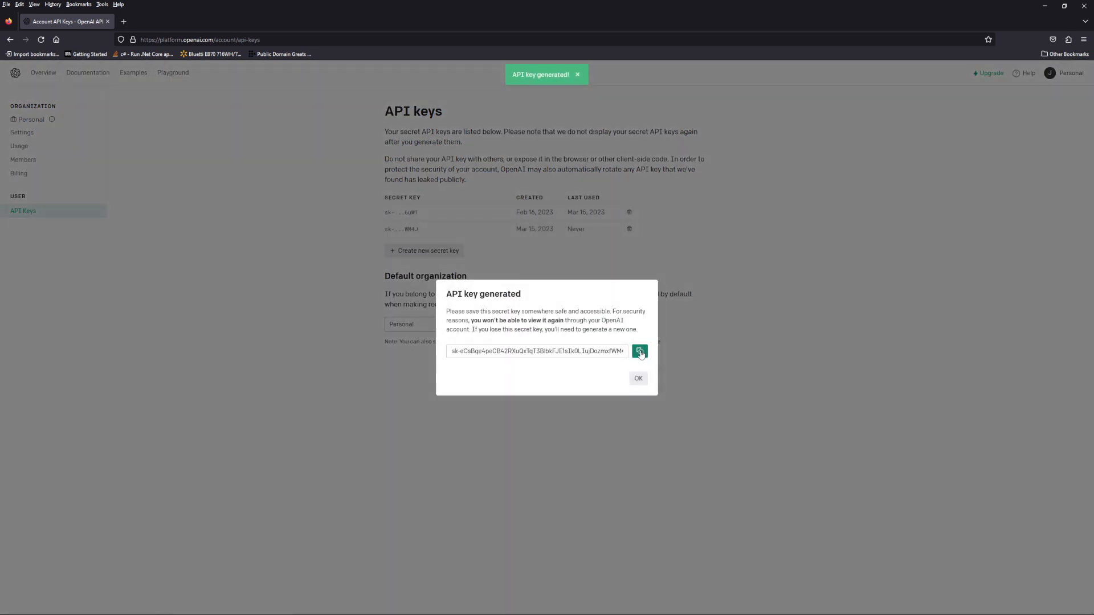
{"action": "left_click", "coordinate": [640, 351]}
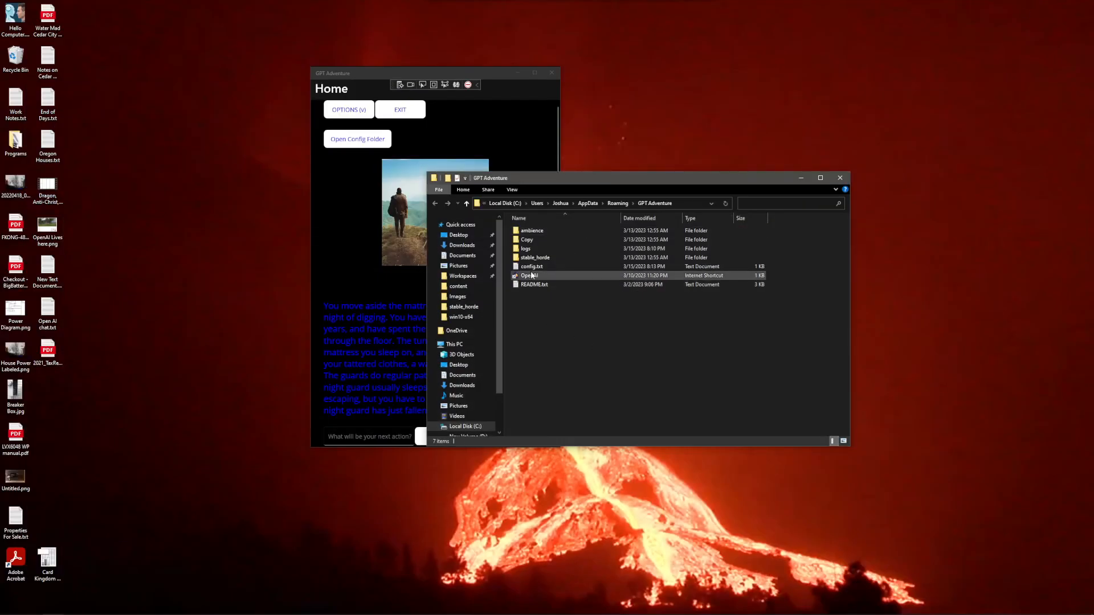
Edit config.txt, paste the API key under the API KEY heading, and save the file
{"action": "double_click", "coordinate": [533, 266]}
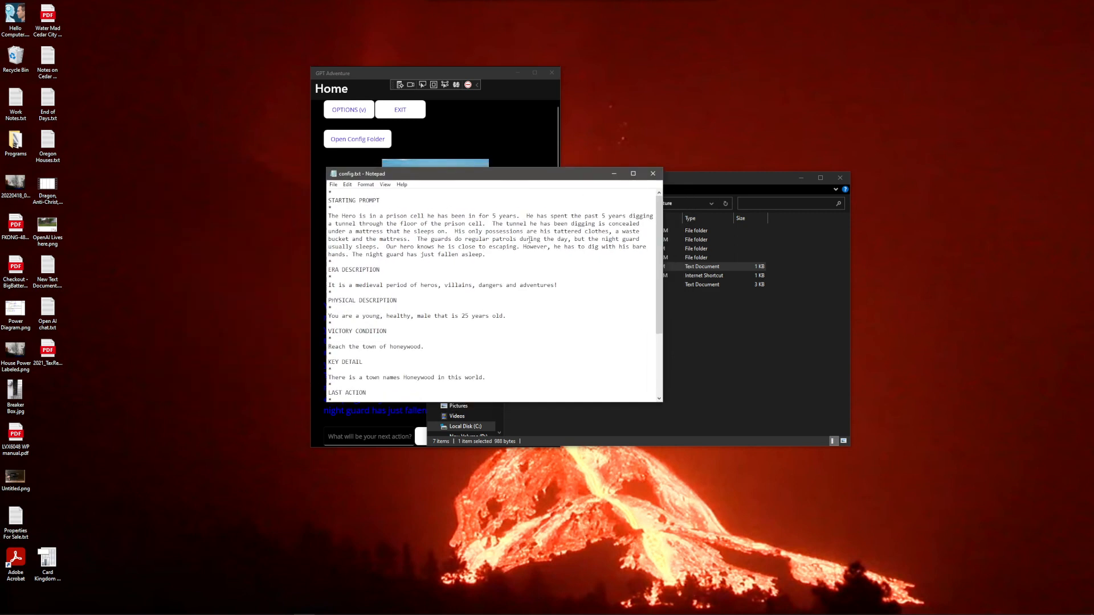
{"action": "scroll", "scroll_direction": "down", "scroll_amount": 3}
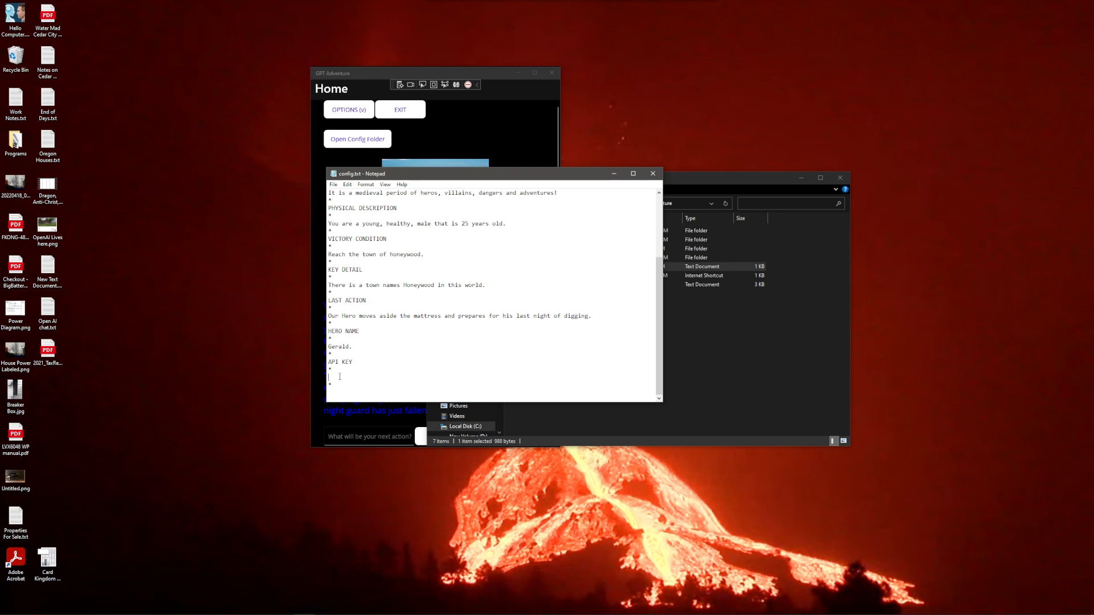
{"action": "mouse_move", "coordinate": [568, 342]}
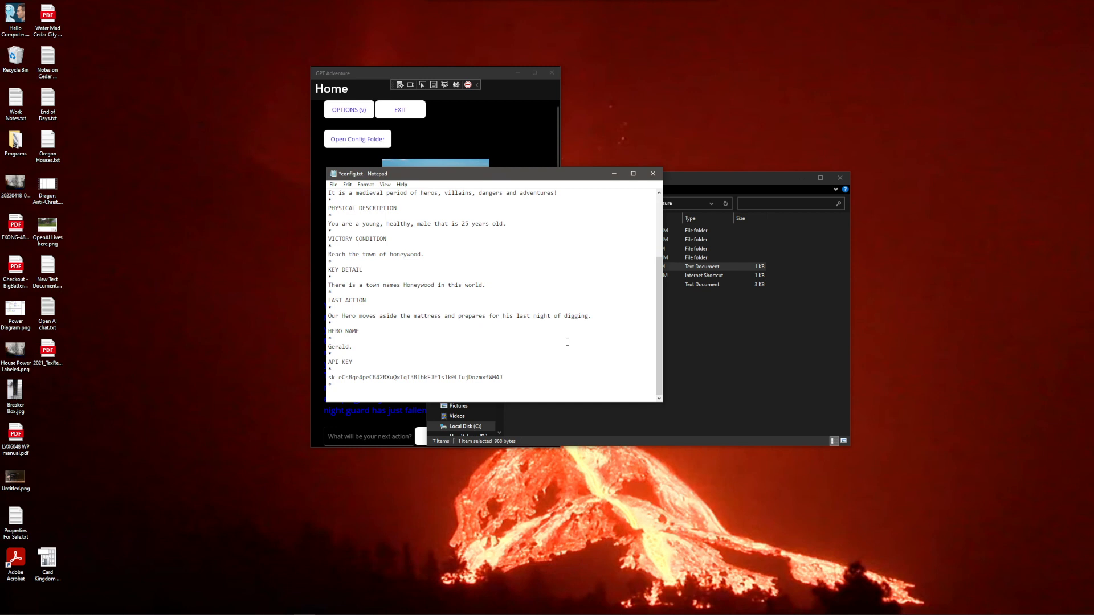
{"action": "left_click", "coordinate": [334, 185]}
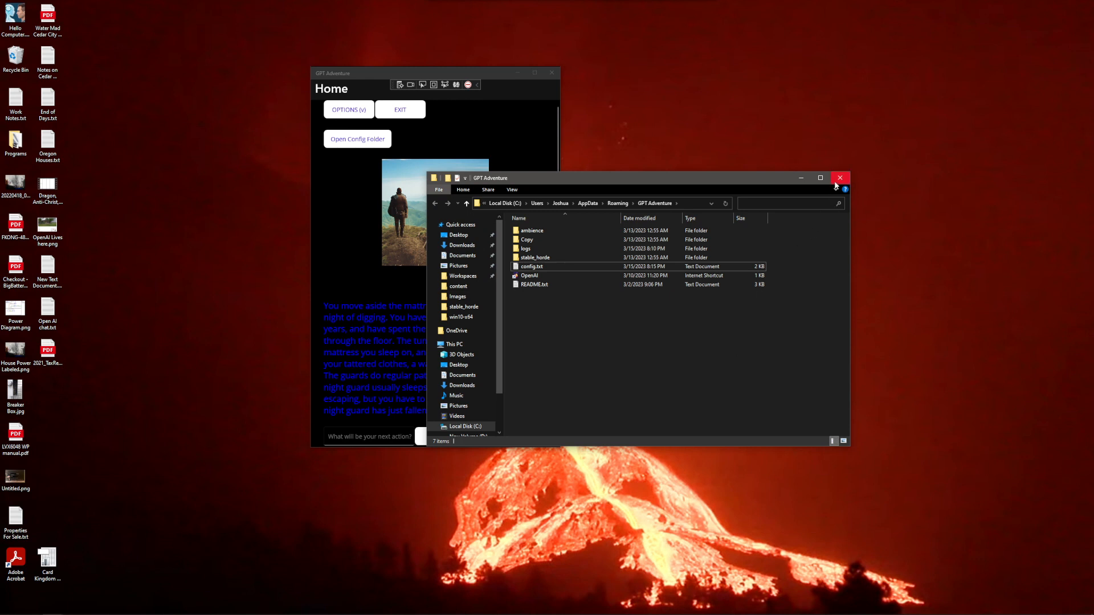
{"action": "mouse_move", "coordinate": [840, 178]}
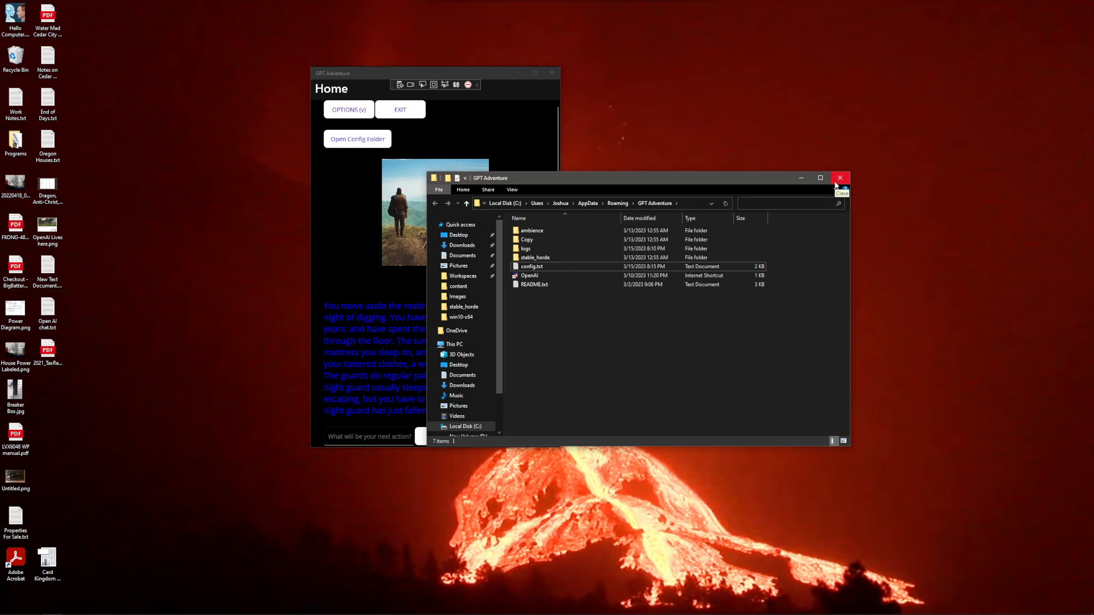
Close the config folder window, leaving GPT Adventure's prison-escape home screen
{"action": "left_click", "coordinate": [840, 177]}
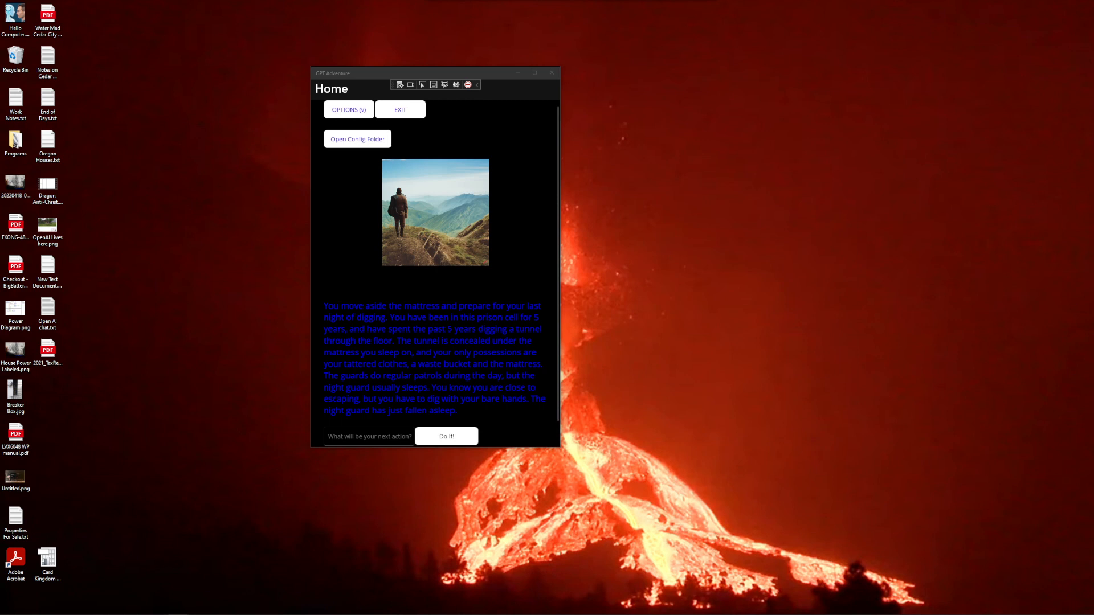
{"action": "mouse_move", "coordinate": [693, 332]}
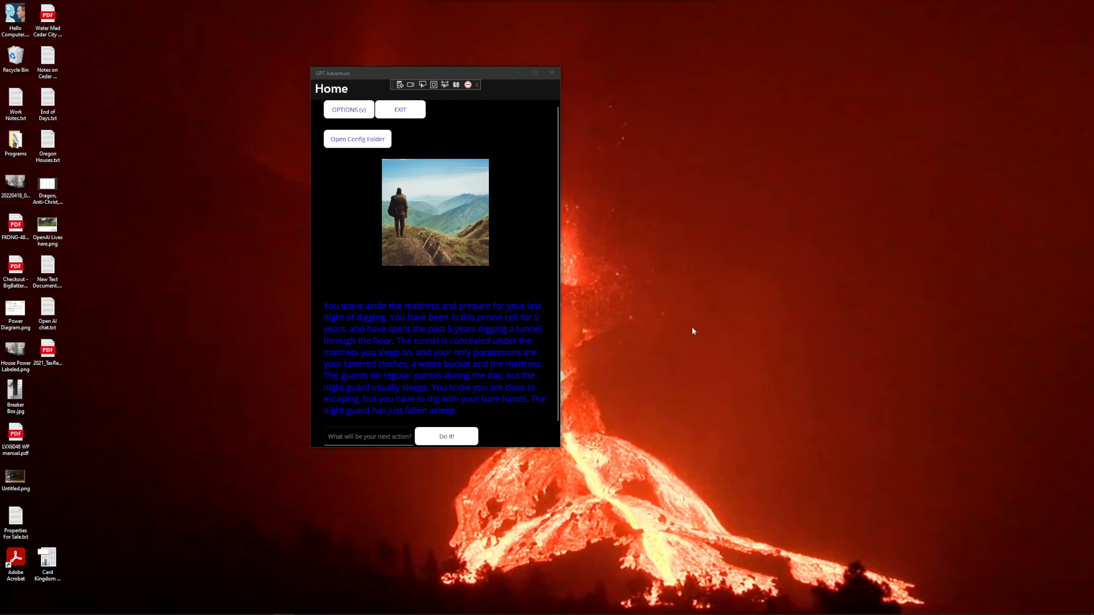